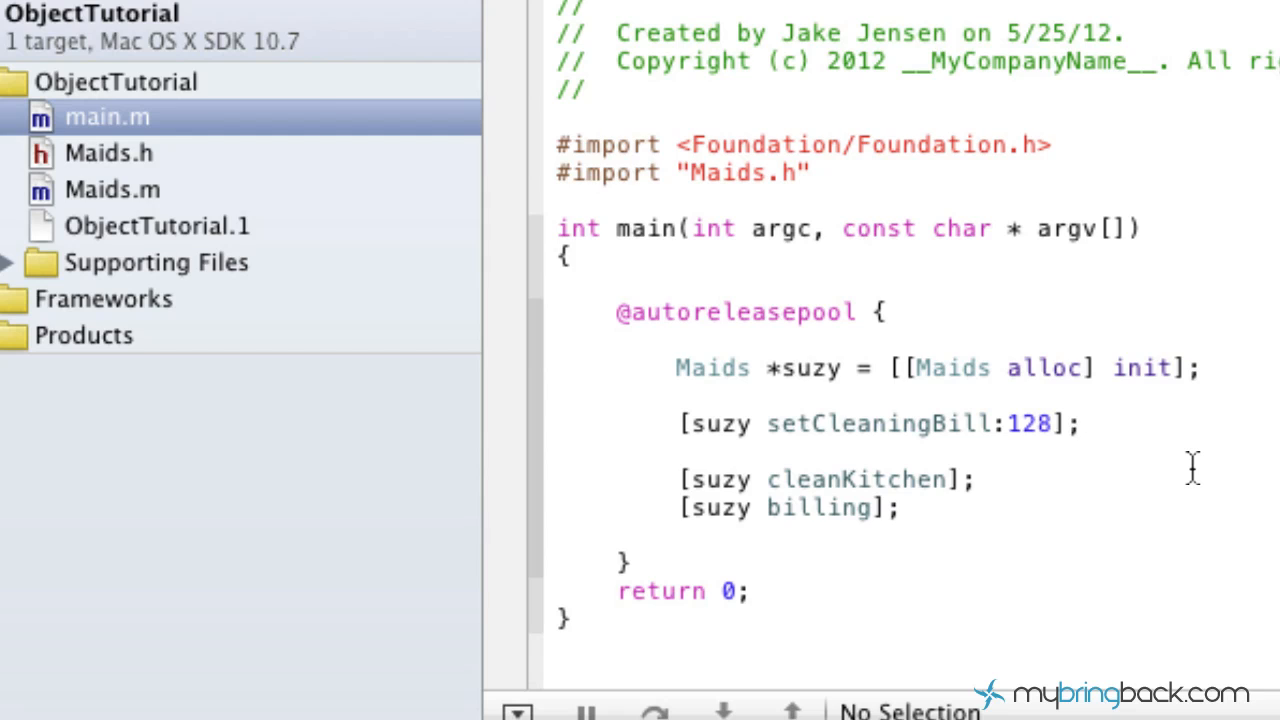
Step: Switch from the current editor to the Maids.h header file in the Project Navigator
left_click(1076, 424)
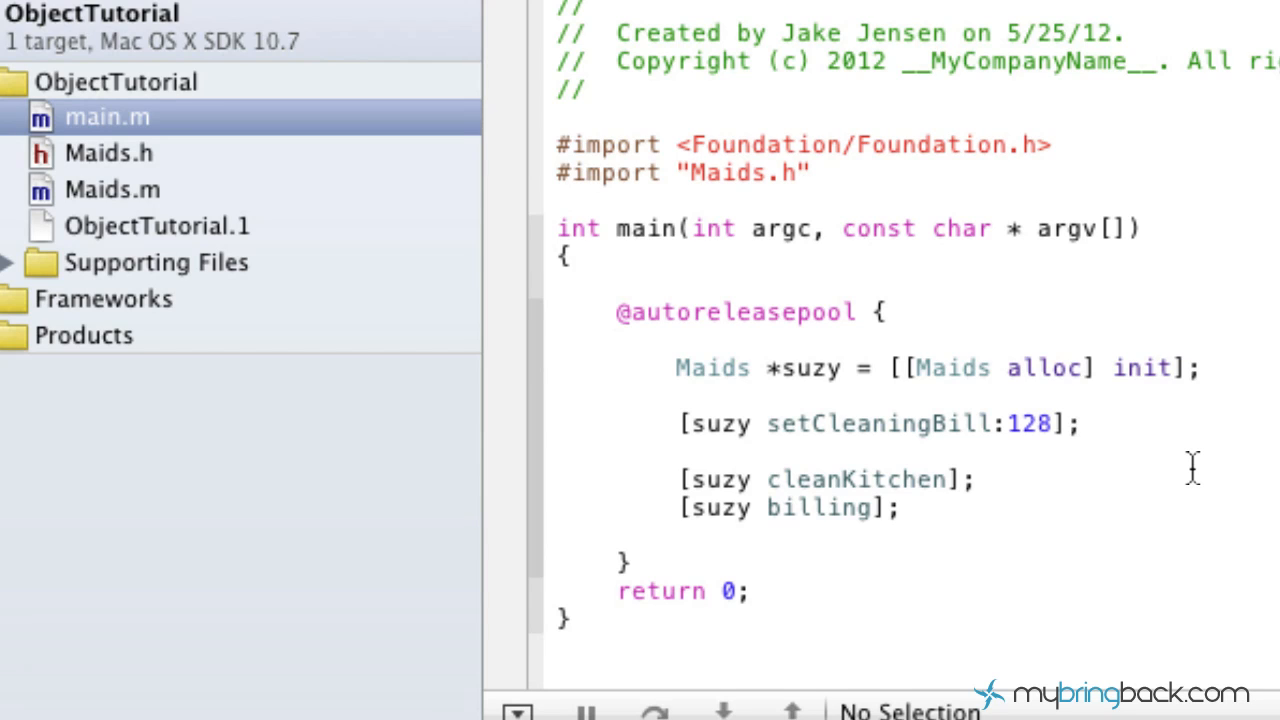
left_click(1076, 424)
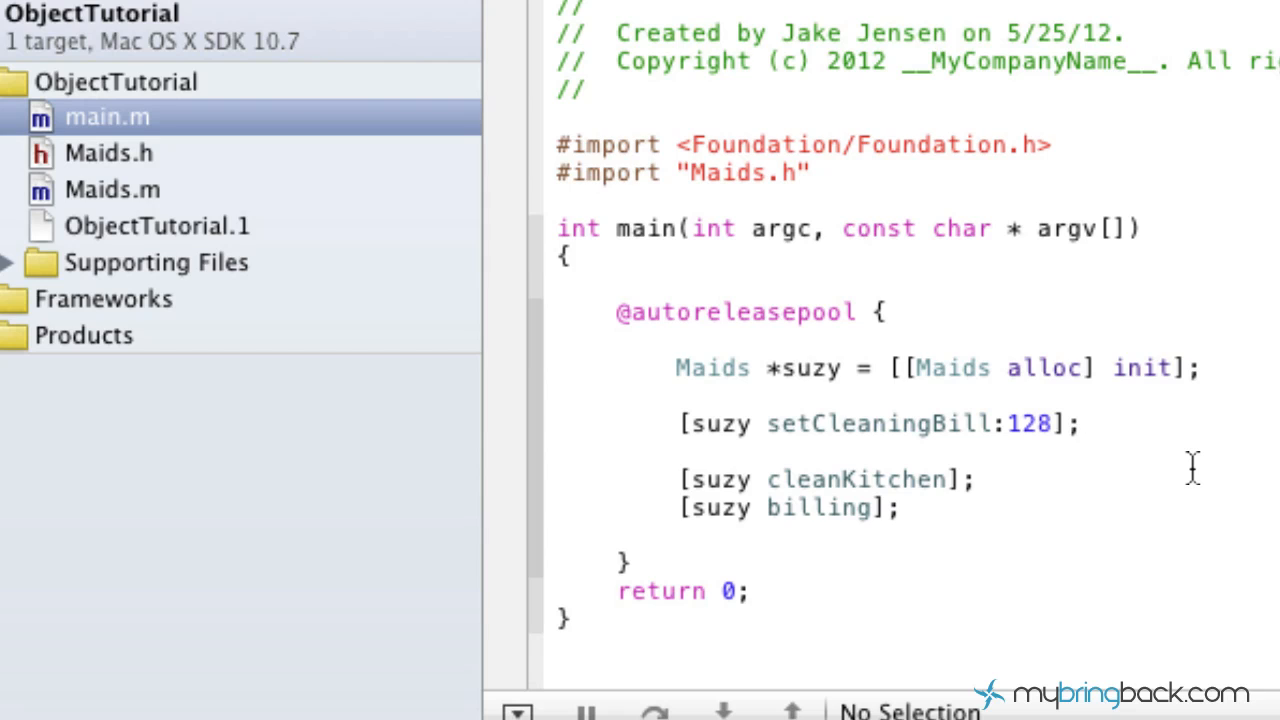
left_click(1078, 424)
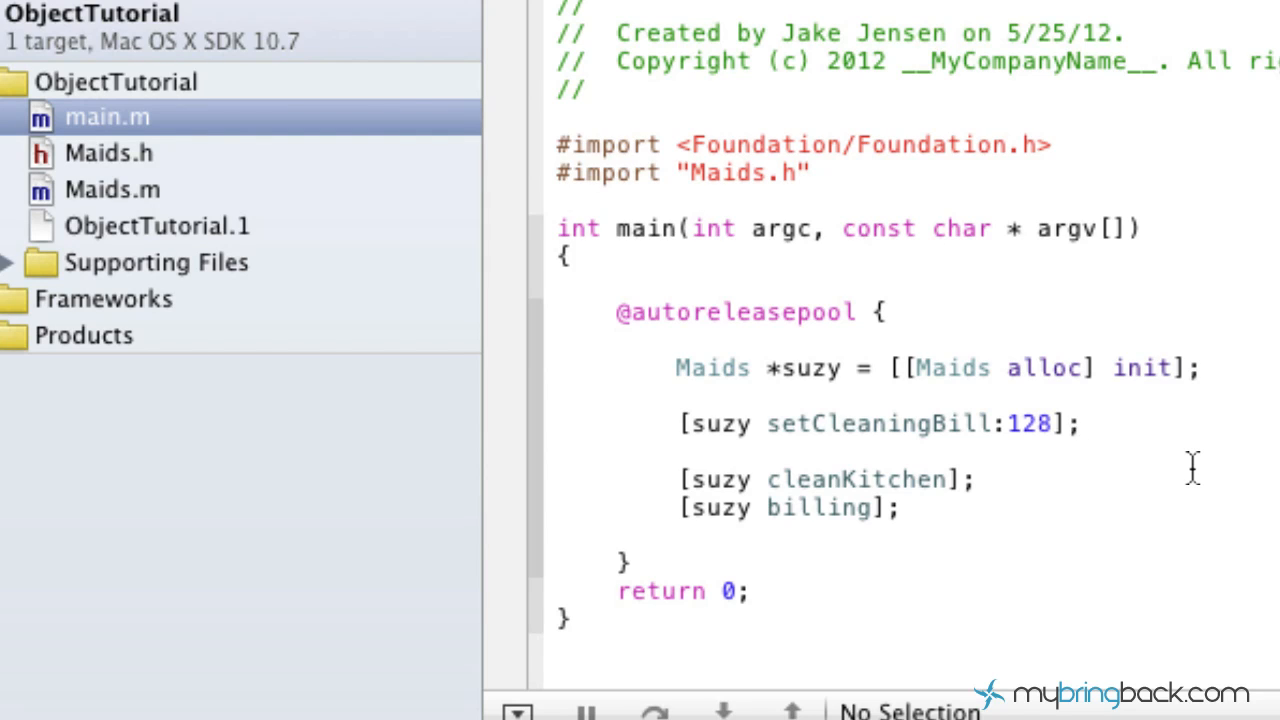
scroll("down", 3)
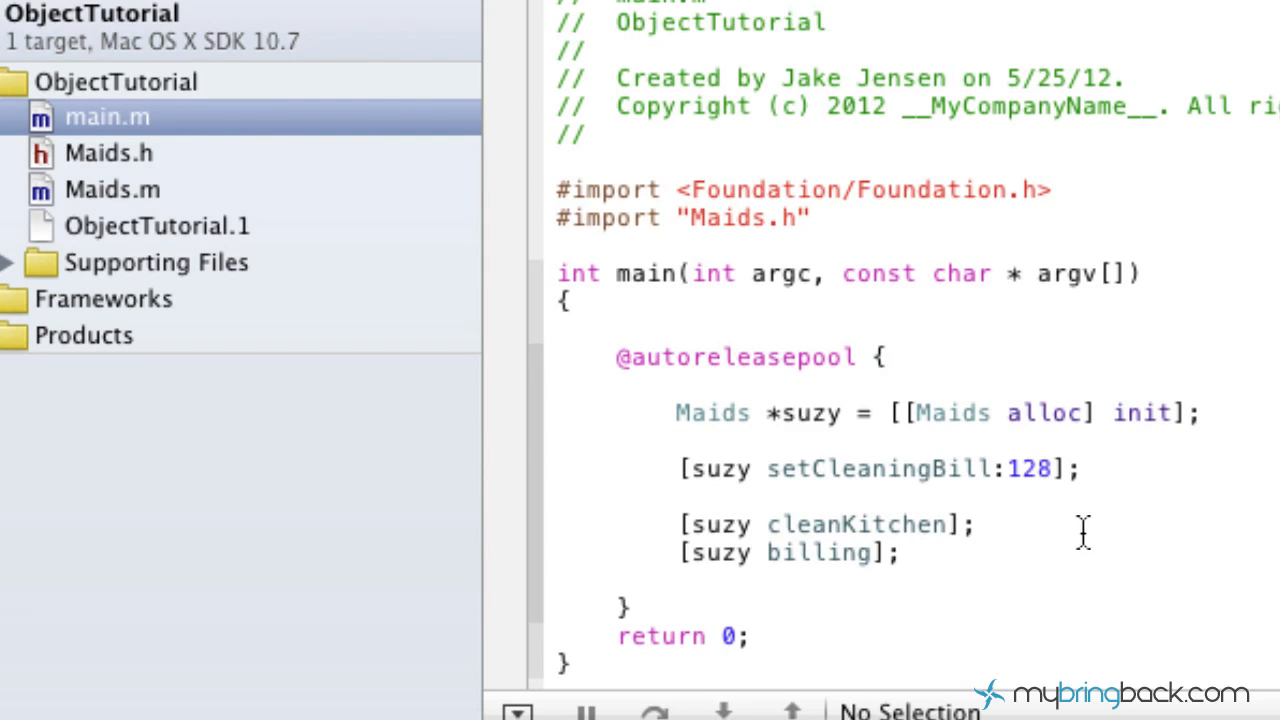
left_click(108, 152)
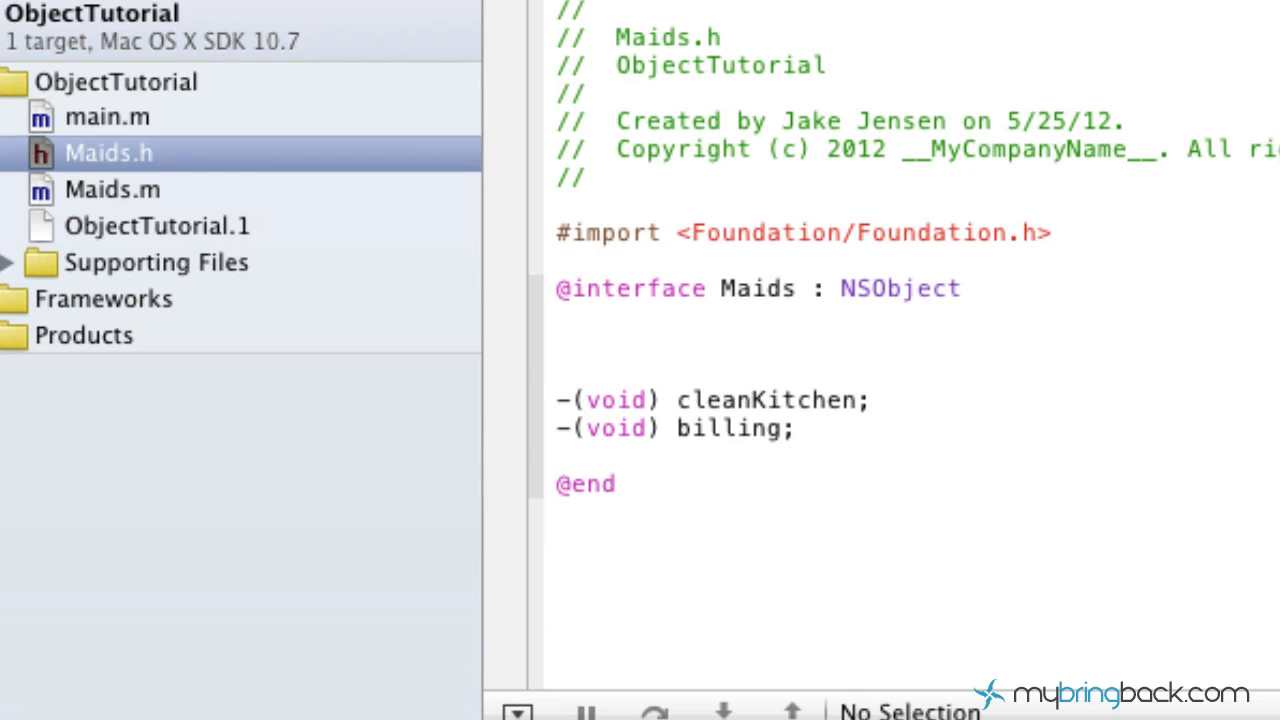
type("@property")
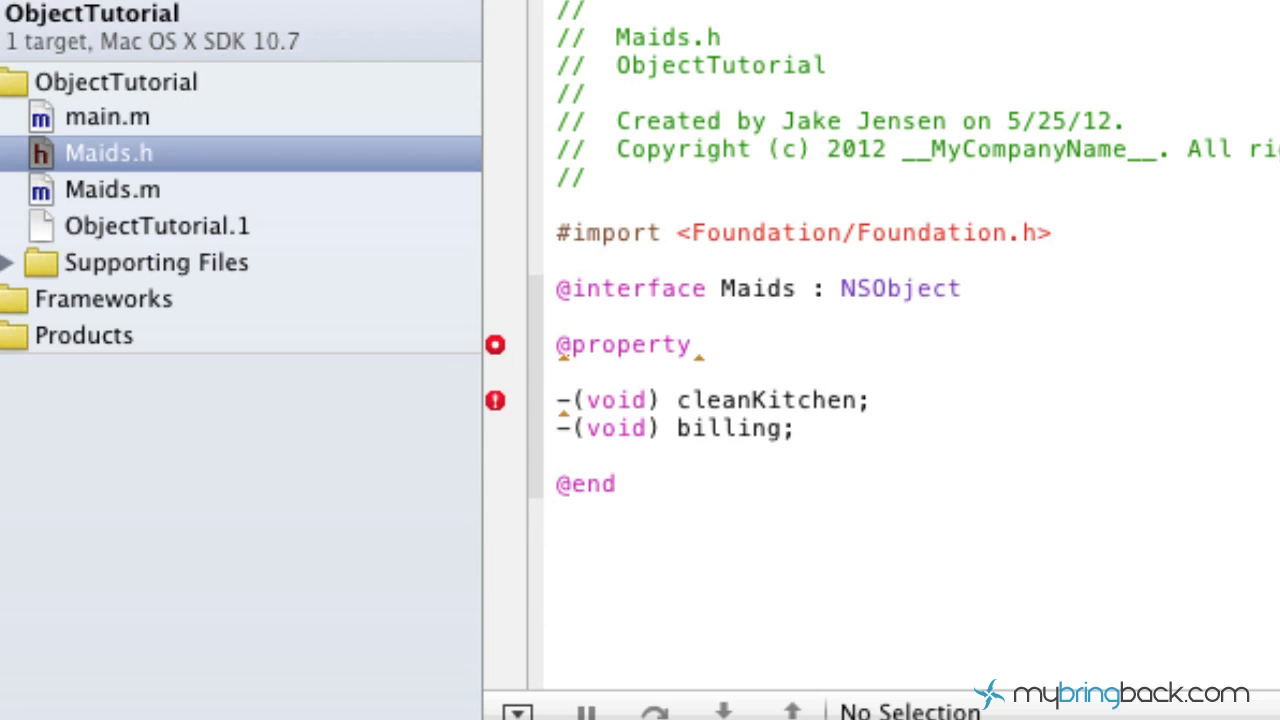
left_click(704, 344)
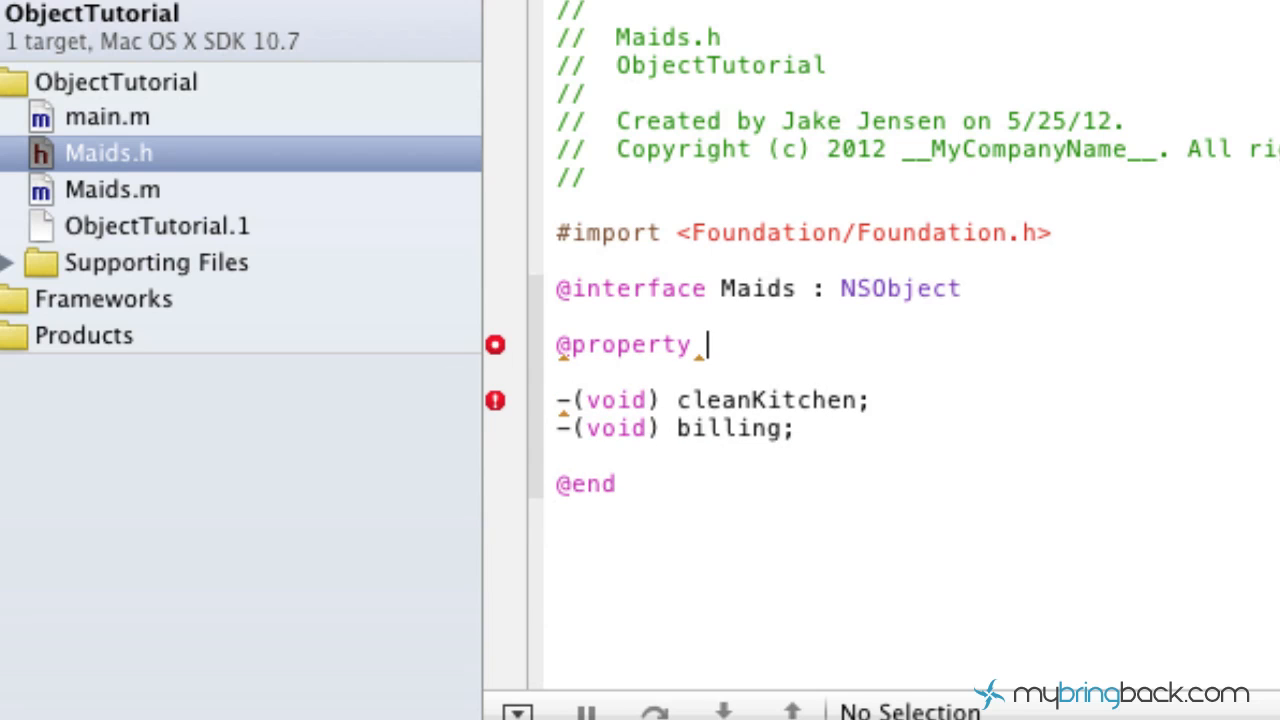
type("int cleaning")
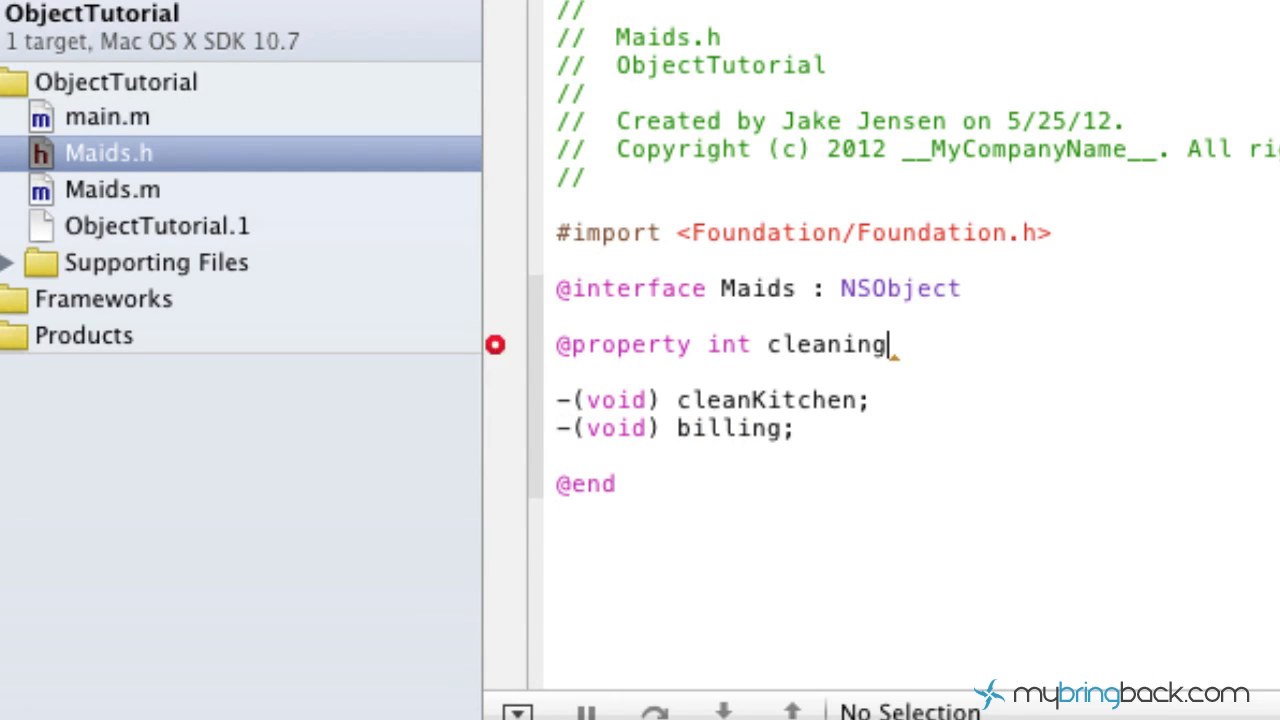
type("Bill;")
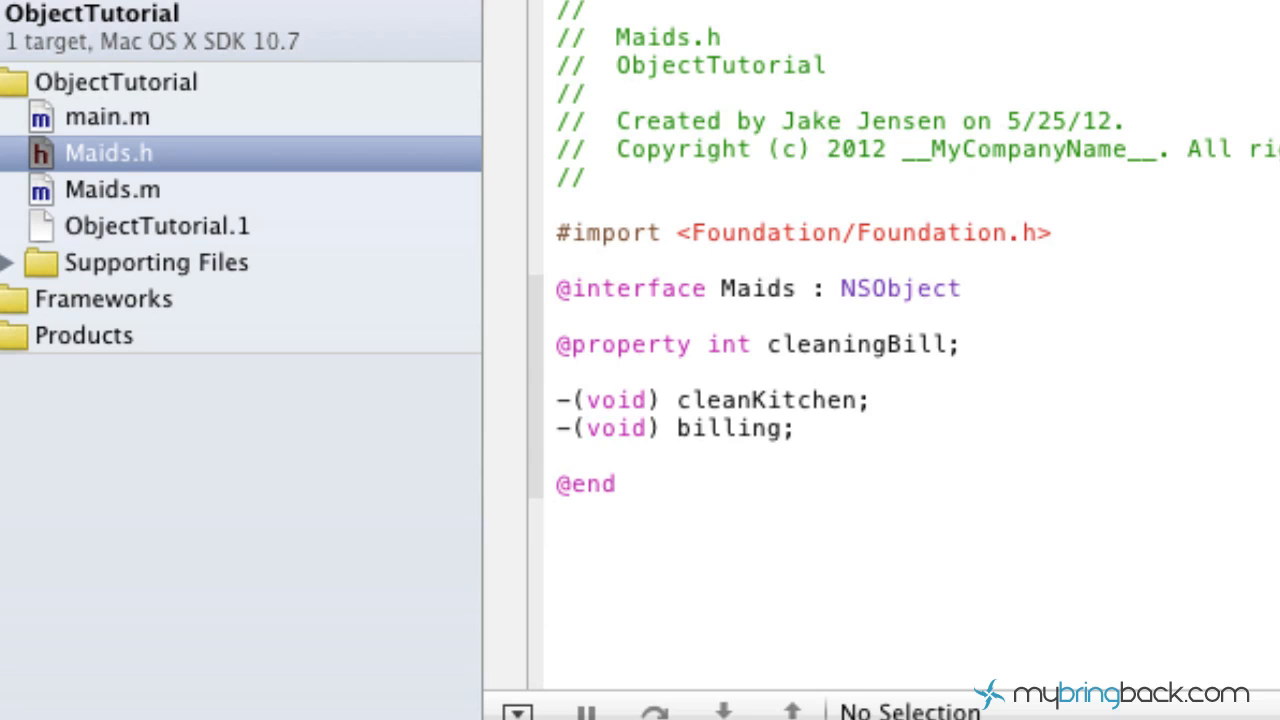
left_click(962, 344)
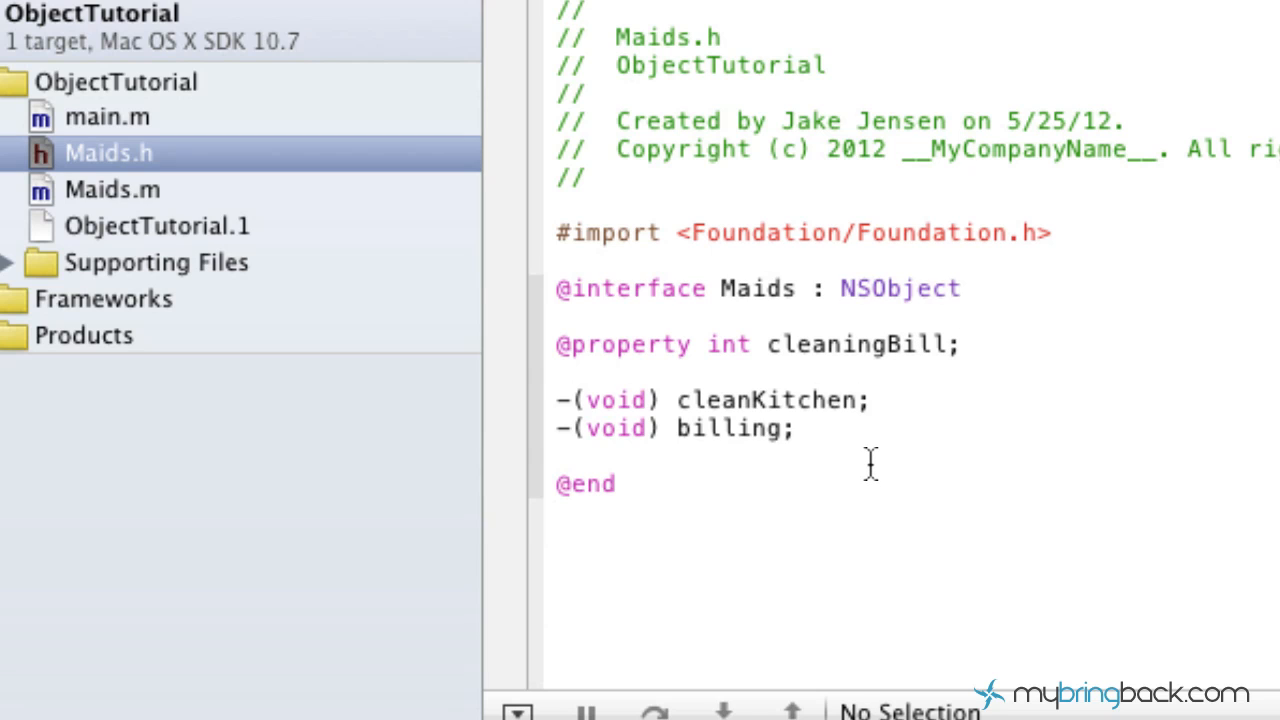
mouse_move(848, 380)
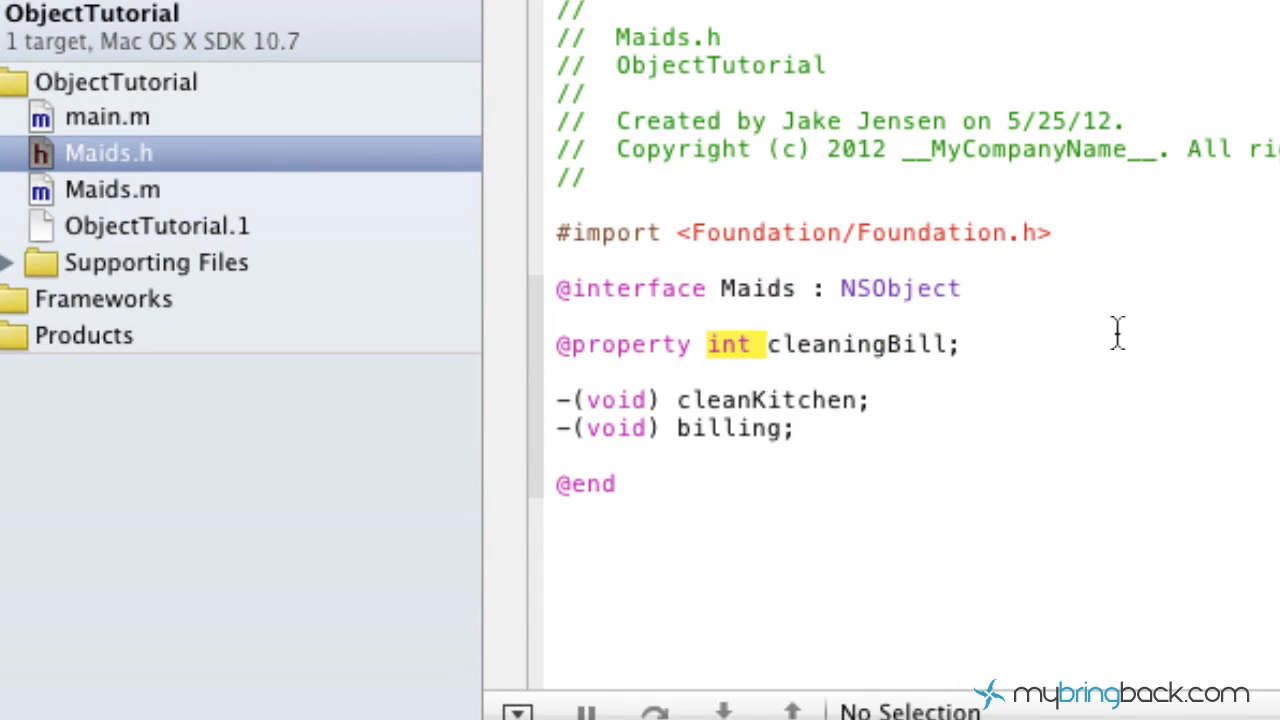
triple_click(720, 344)
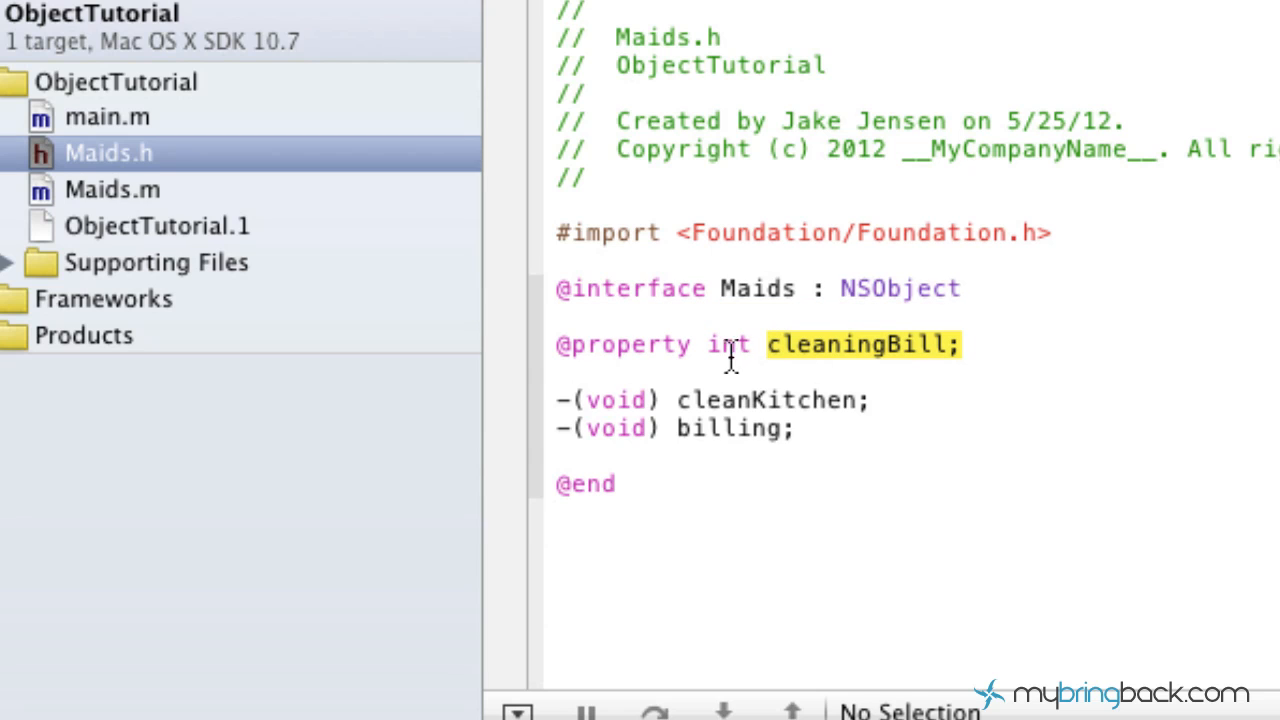
mouse_move(656, 358)
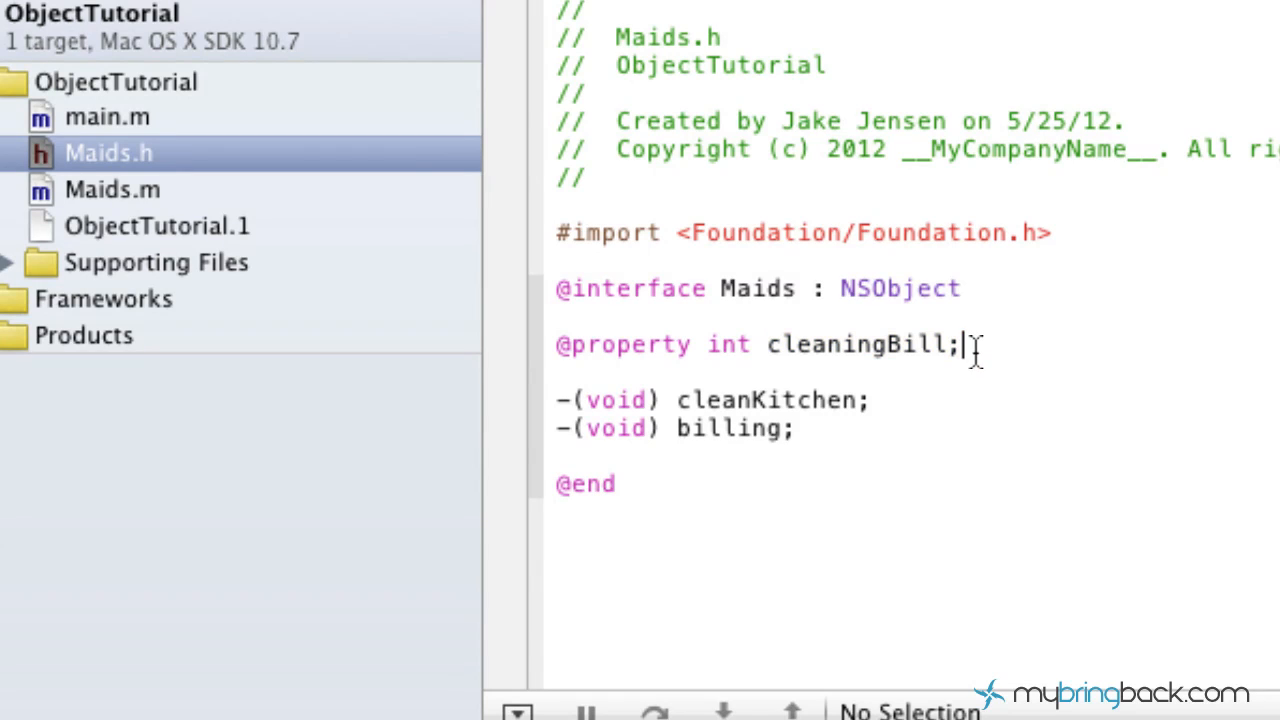
Step: Bring up Maids.m and remove the hand-written setCleaningBill and cleaningBill accessors
left_click(112, 188)
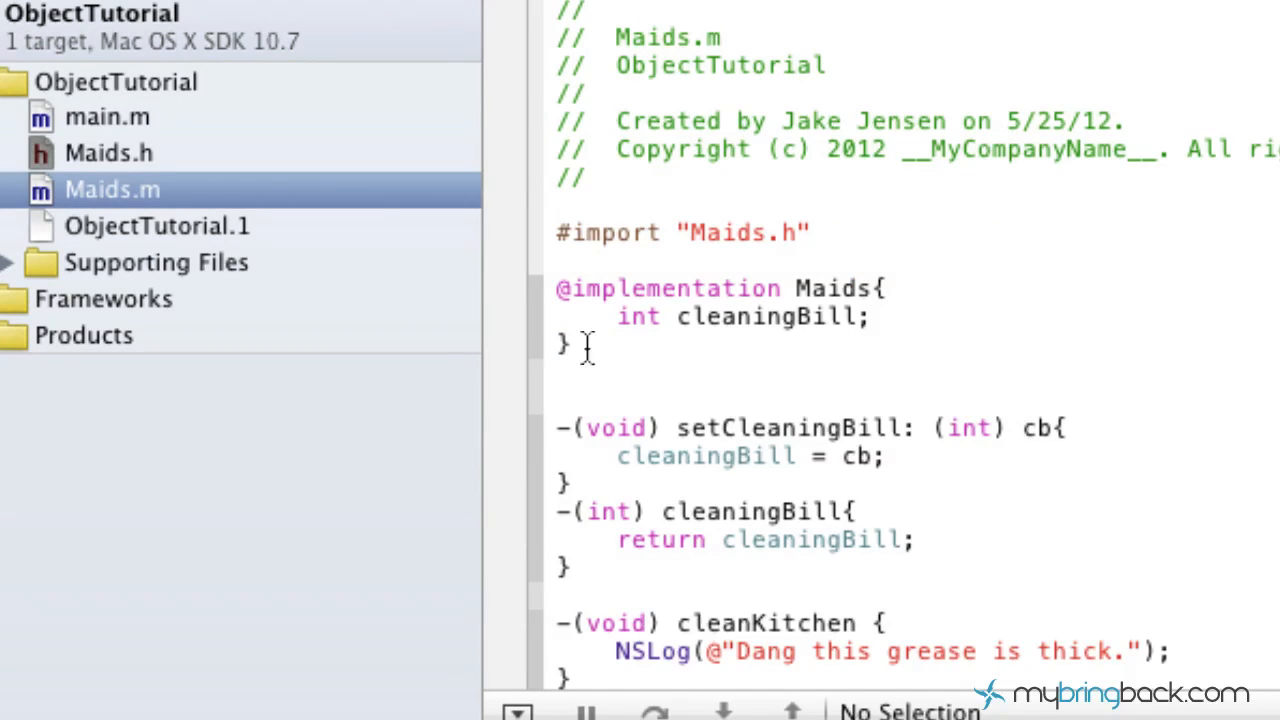
scroll("down", 3)
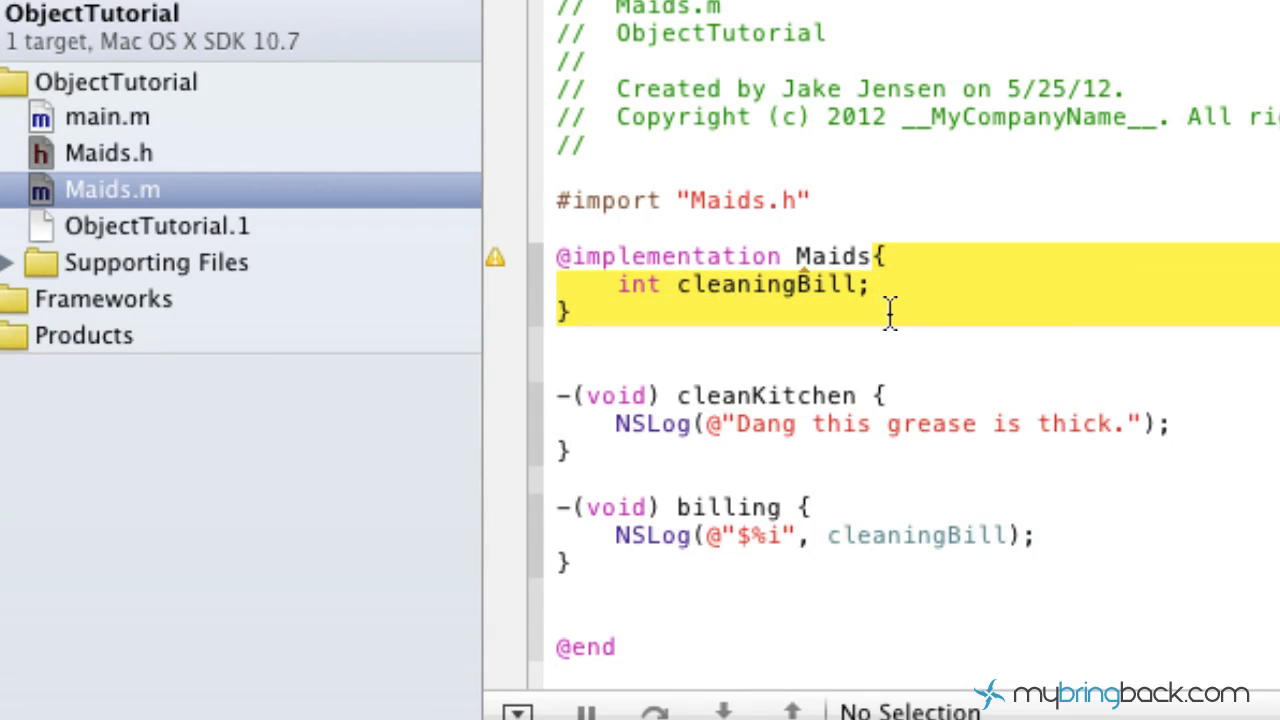
mouse_move(880, 360)
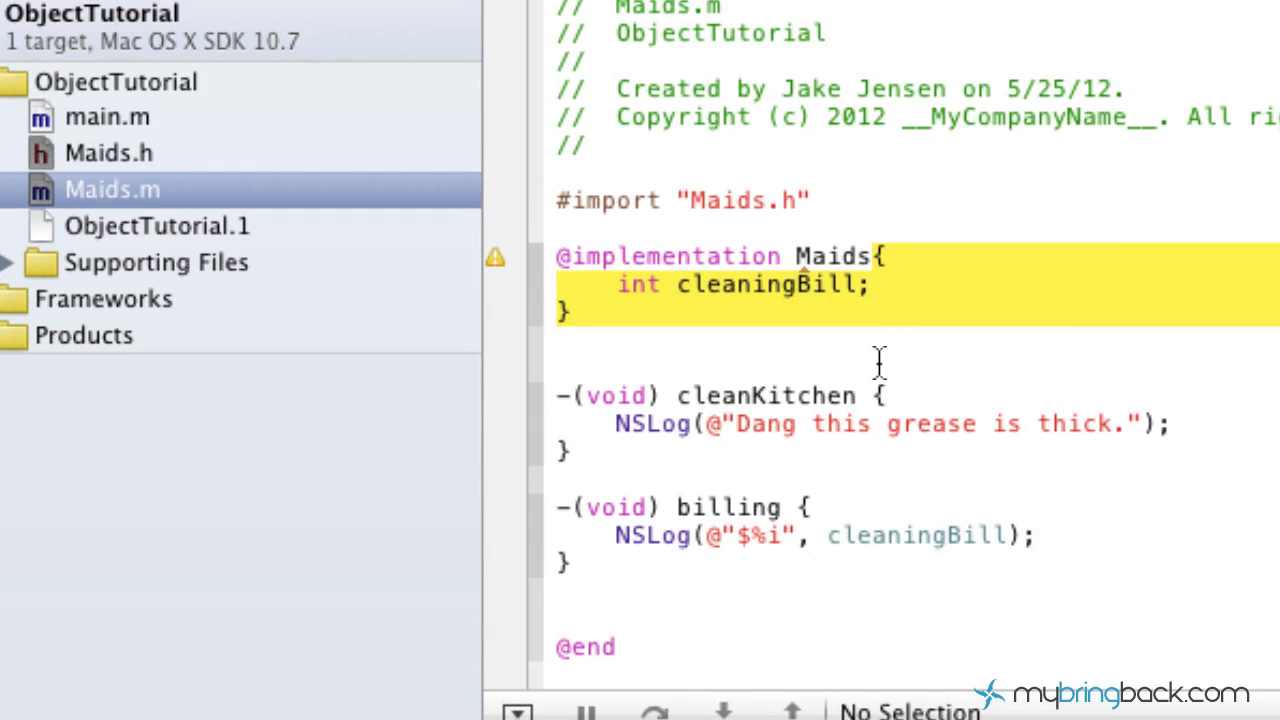
mouse_move(868, 356)
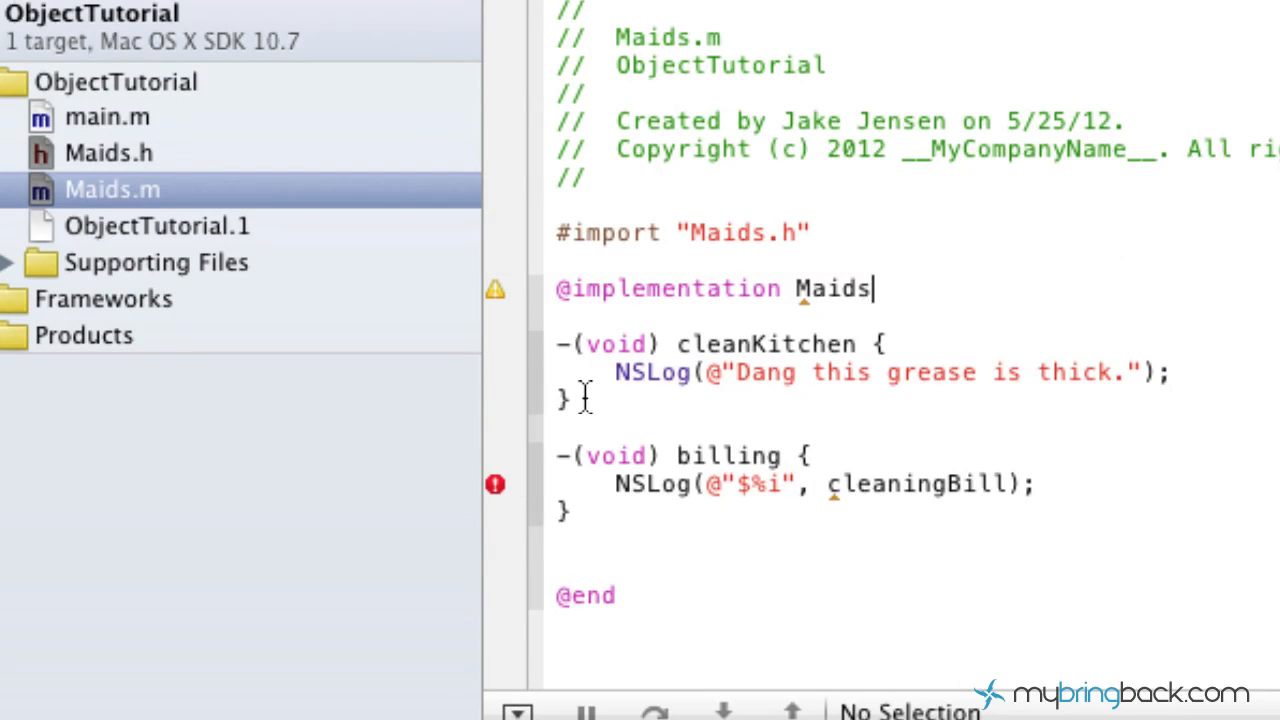
mouse_move(590, 424)
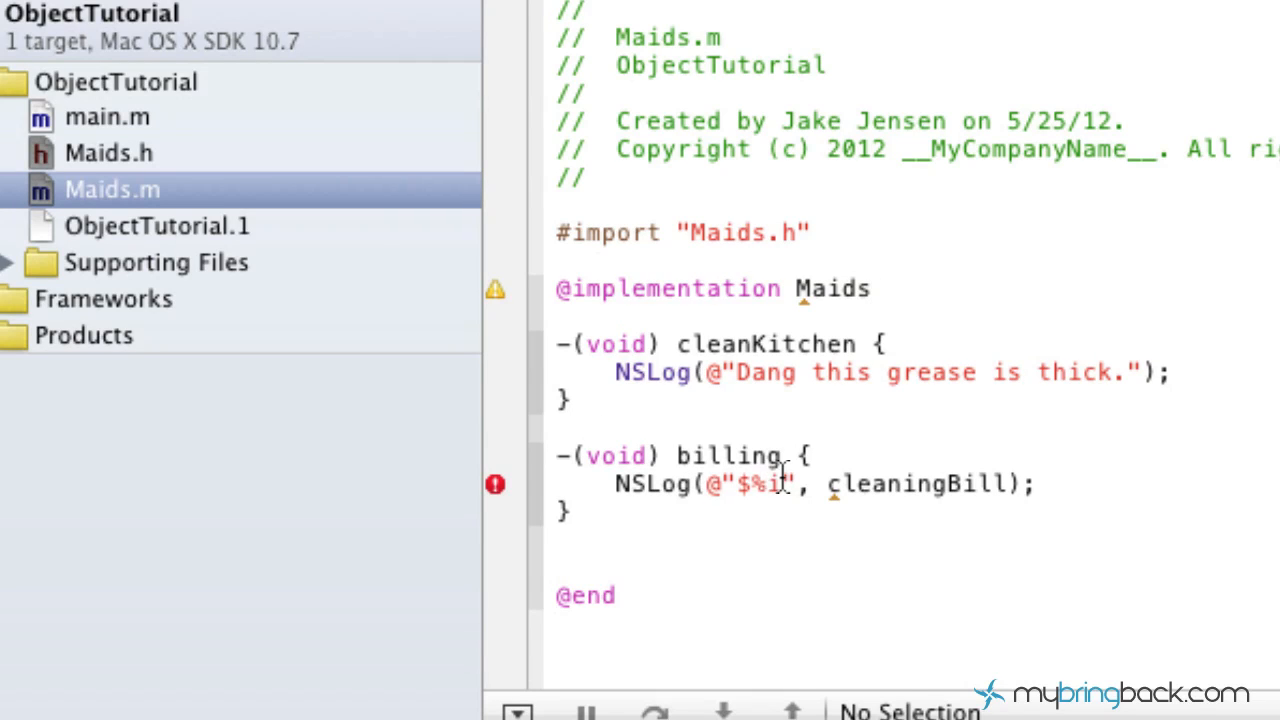
mouse_move(496, 490)
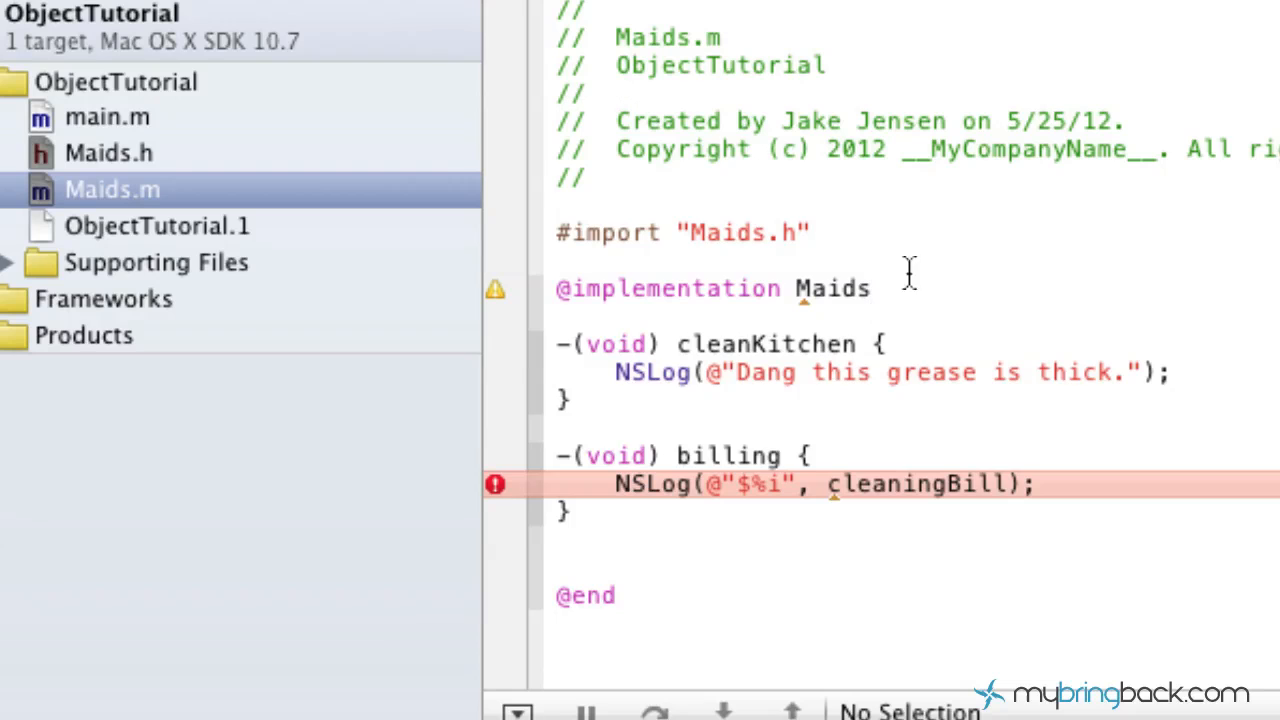
mouse_move(850, 318)
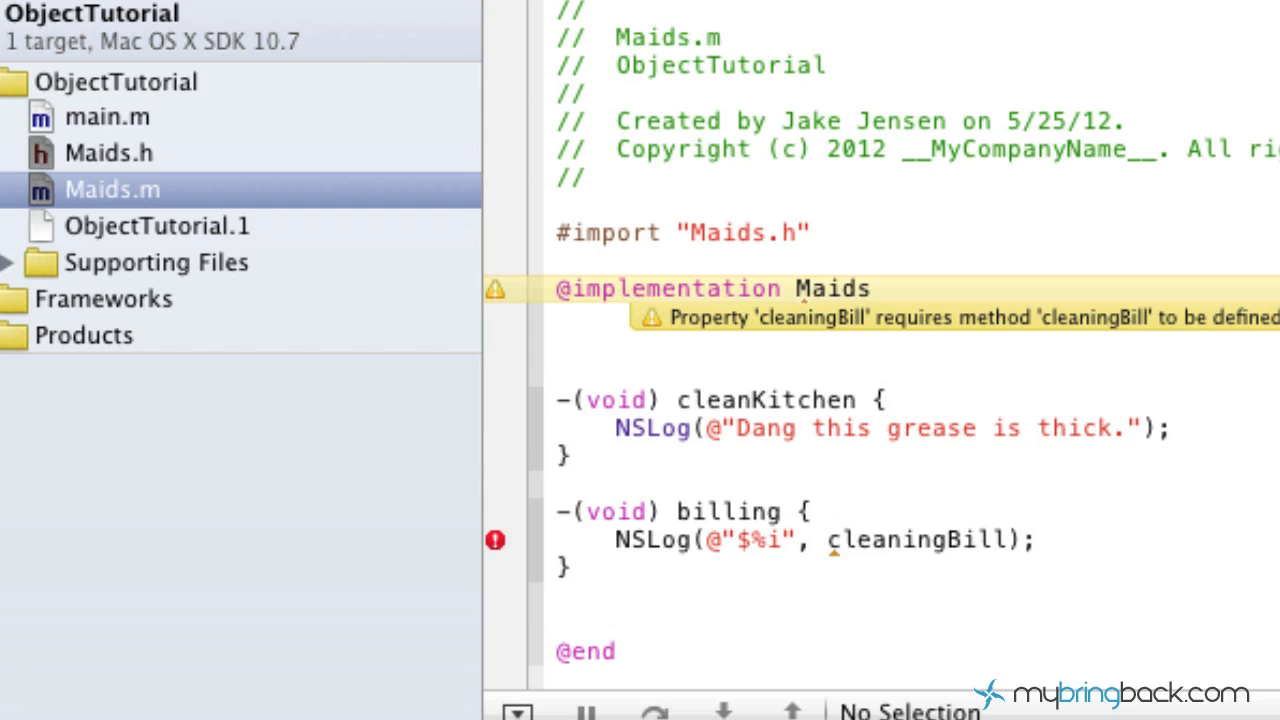
type("@synthesize")
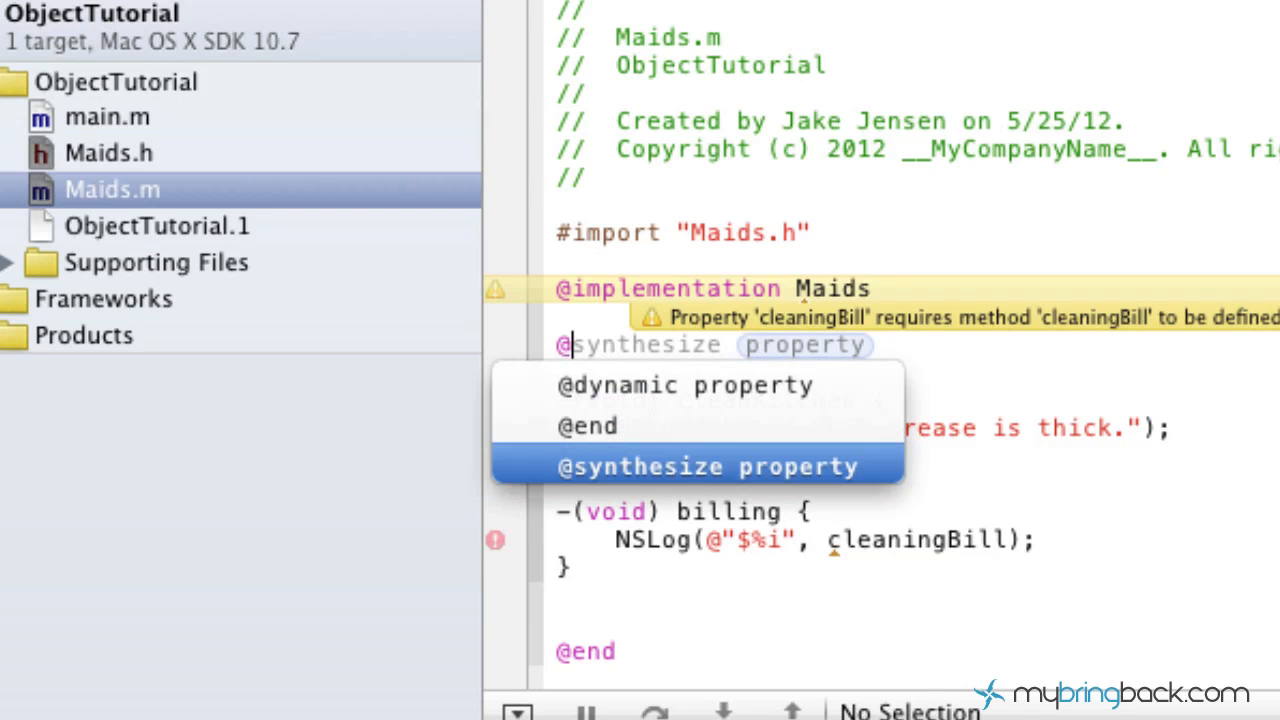
key("Return")
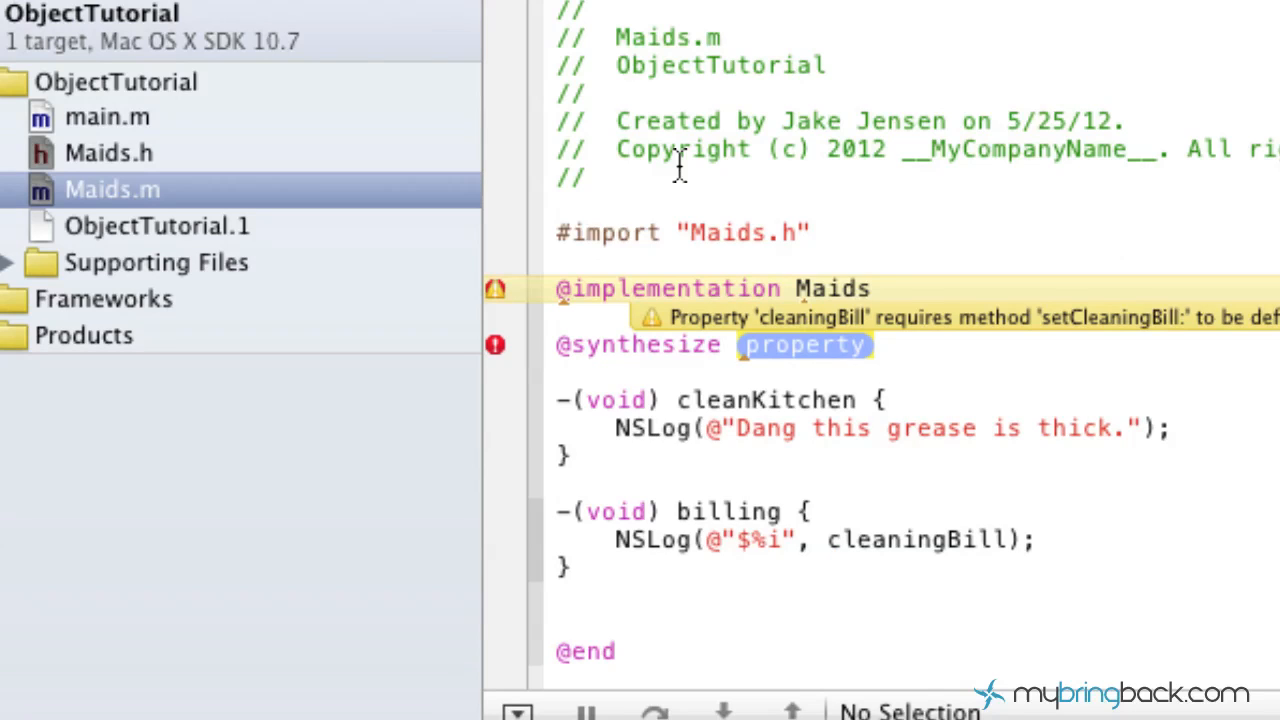
mouse_move(816, 360)
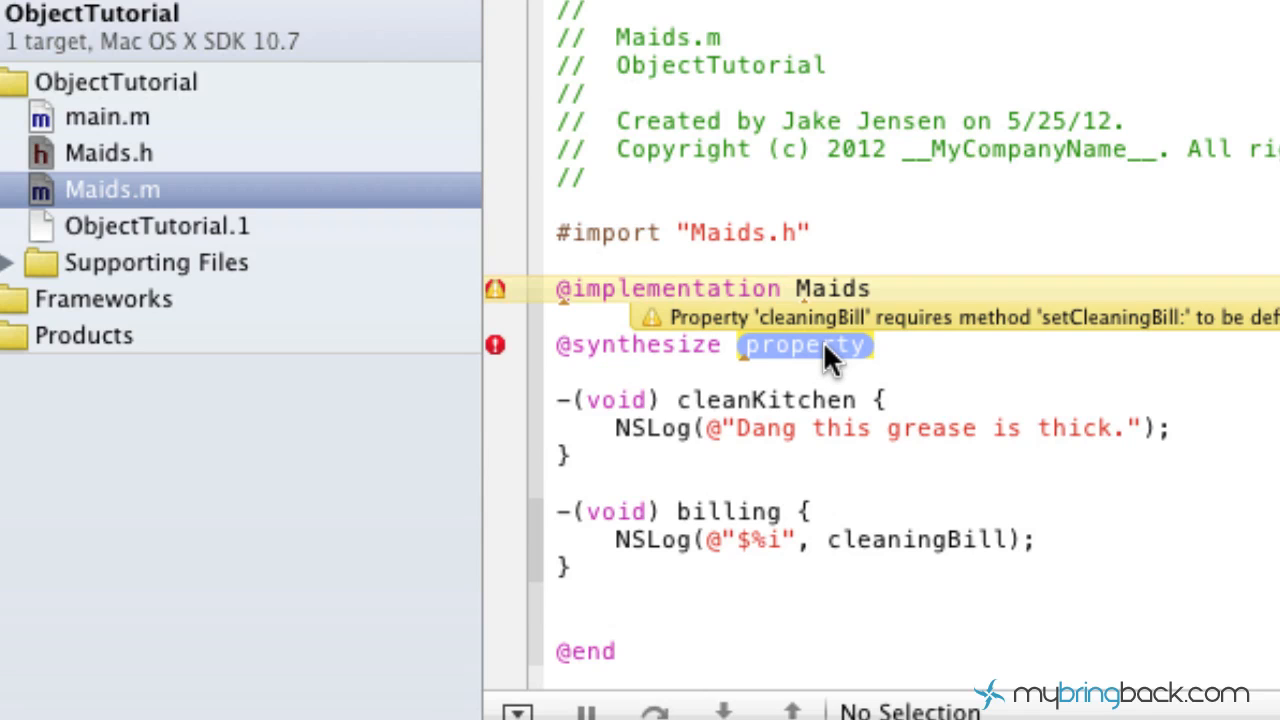
type("cleaningBill")
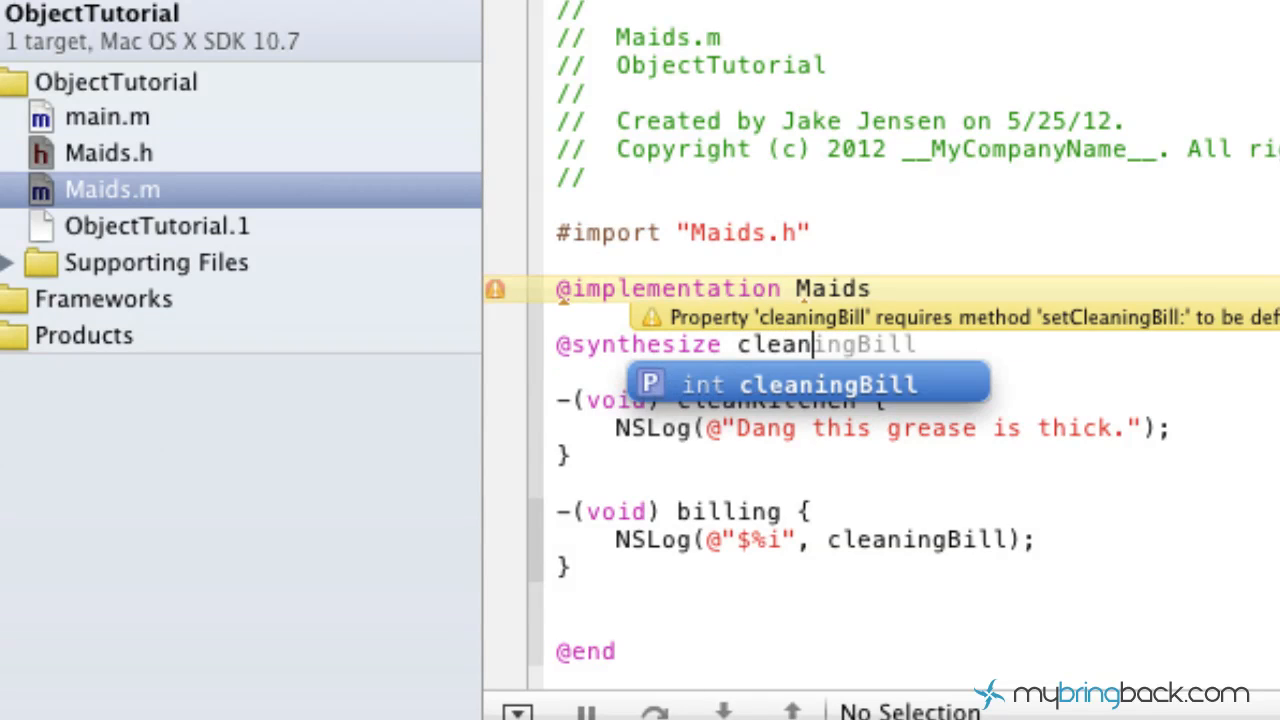
key("Return")
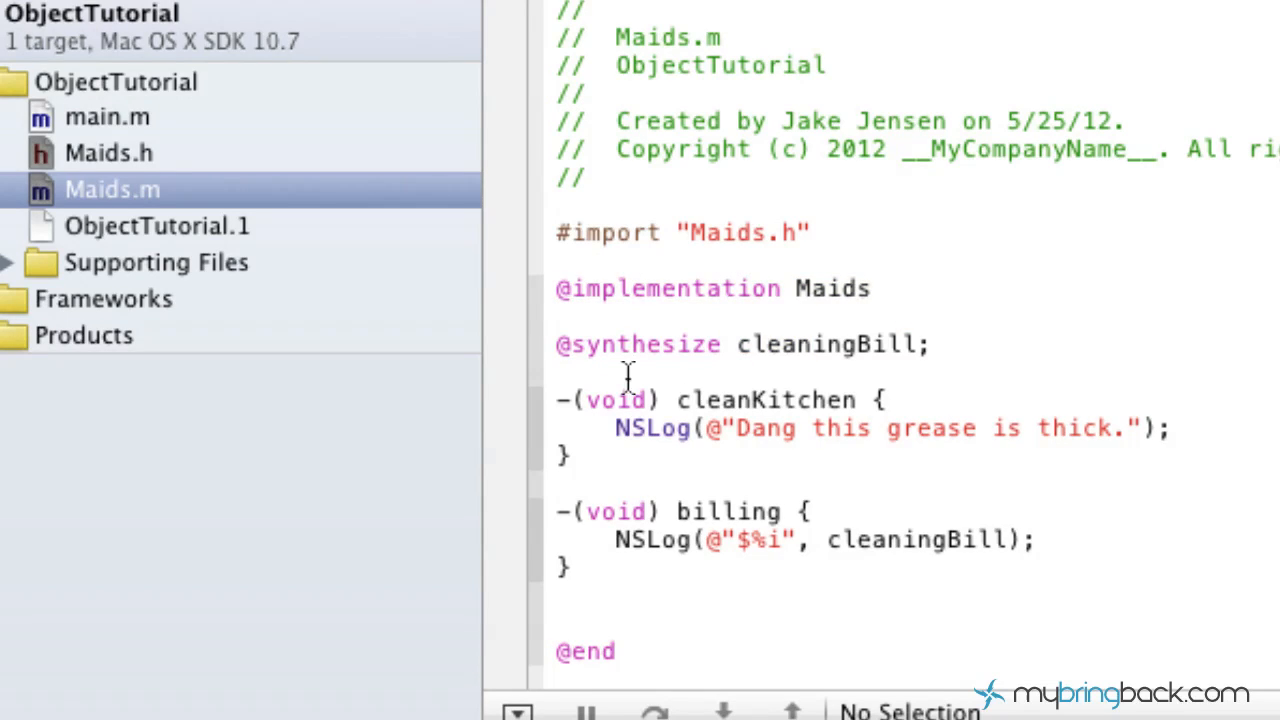
triple_click(700, 344)
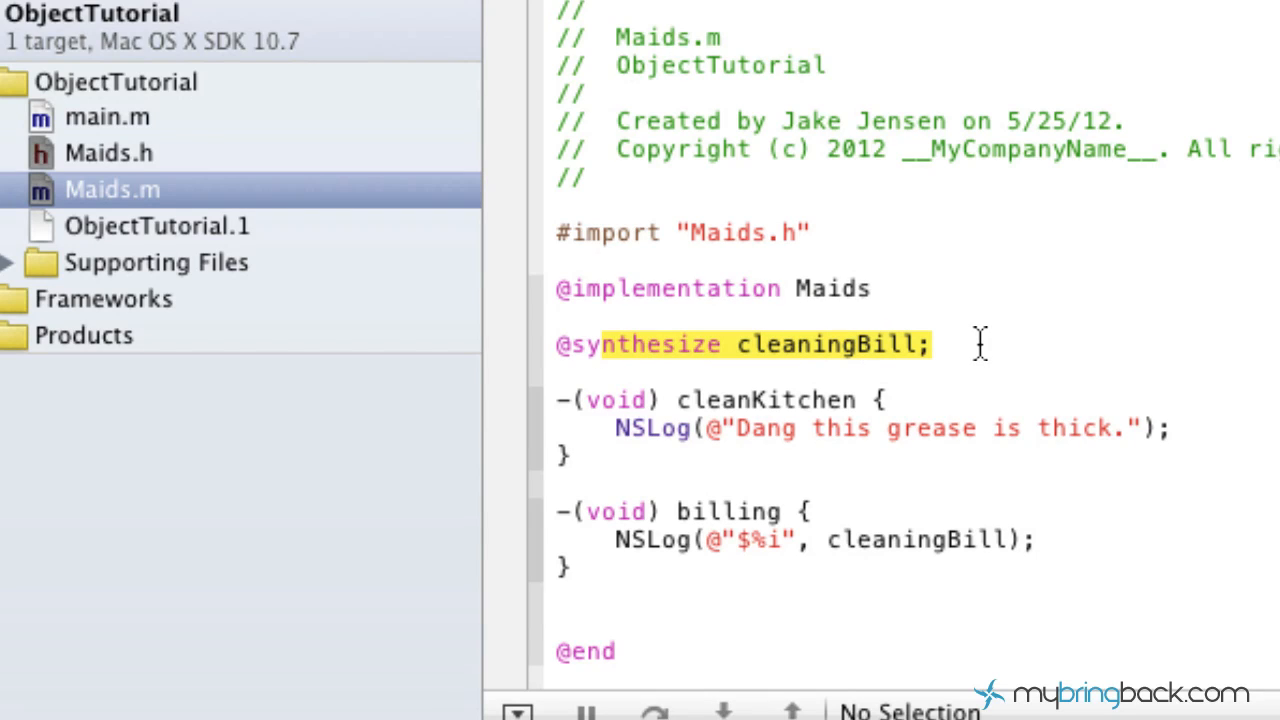
mouse_move(956, 340)
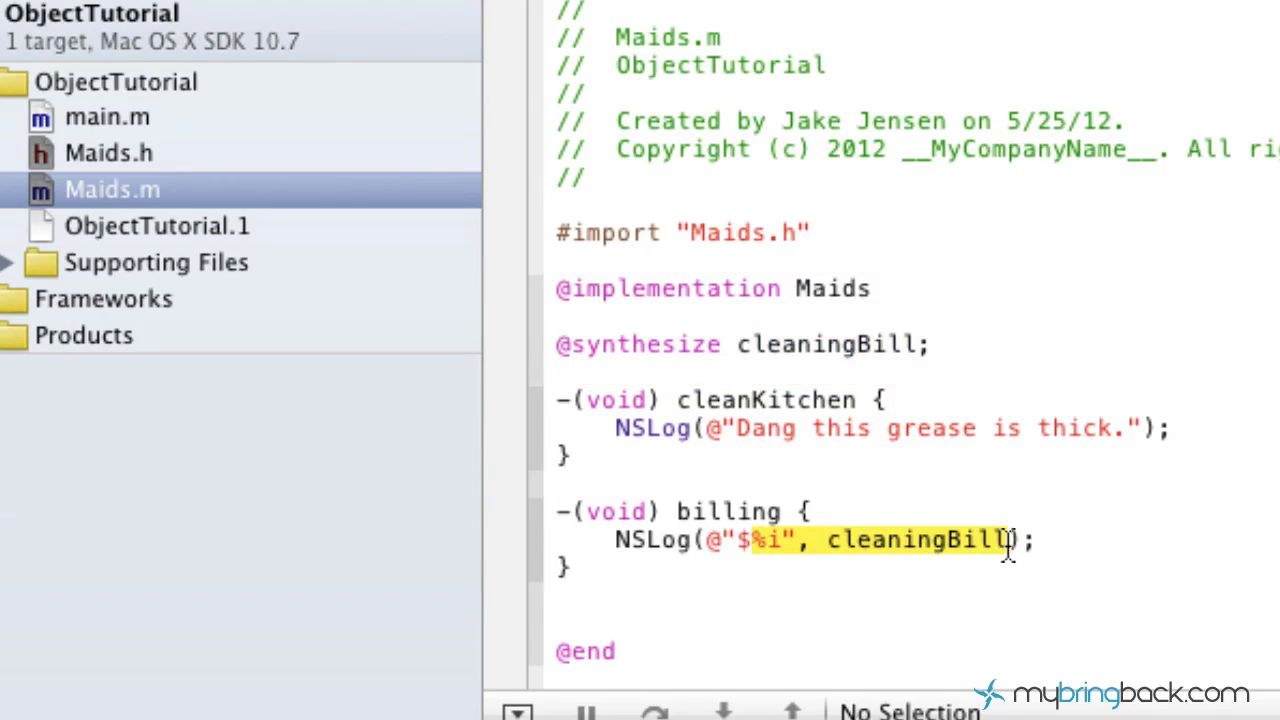
mouse_move(860, 376)
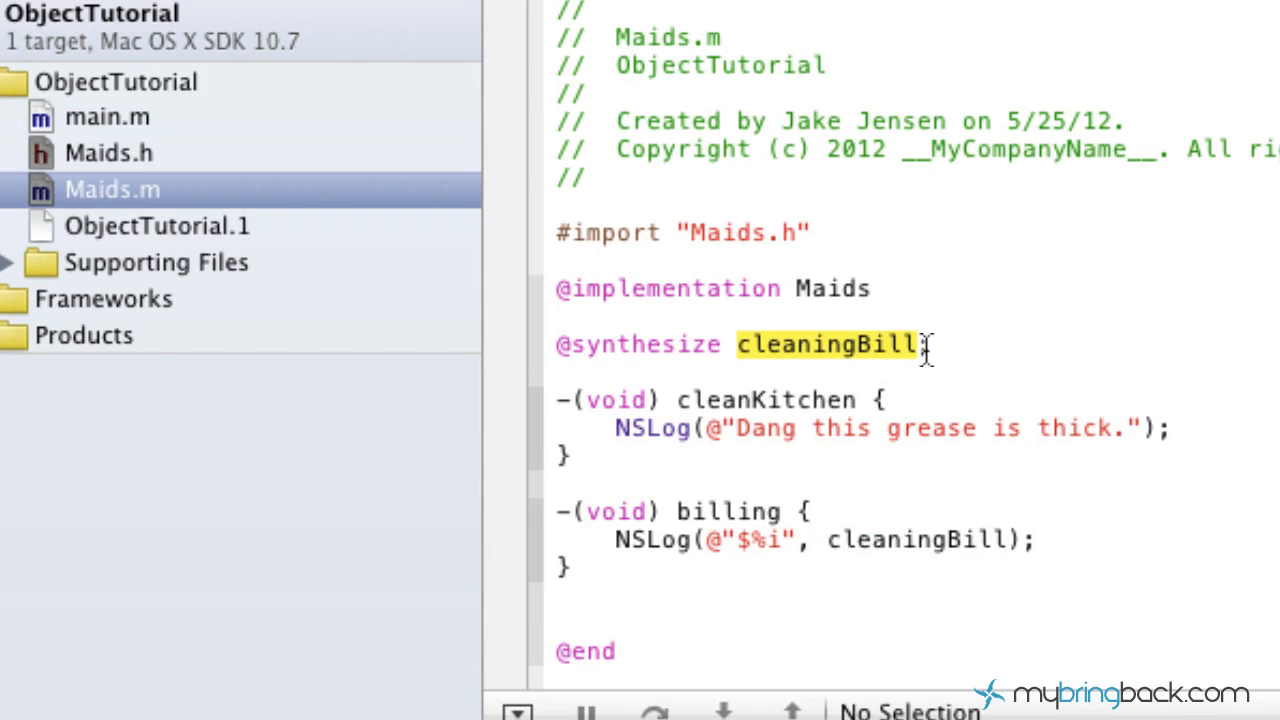
type(";")
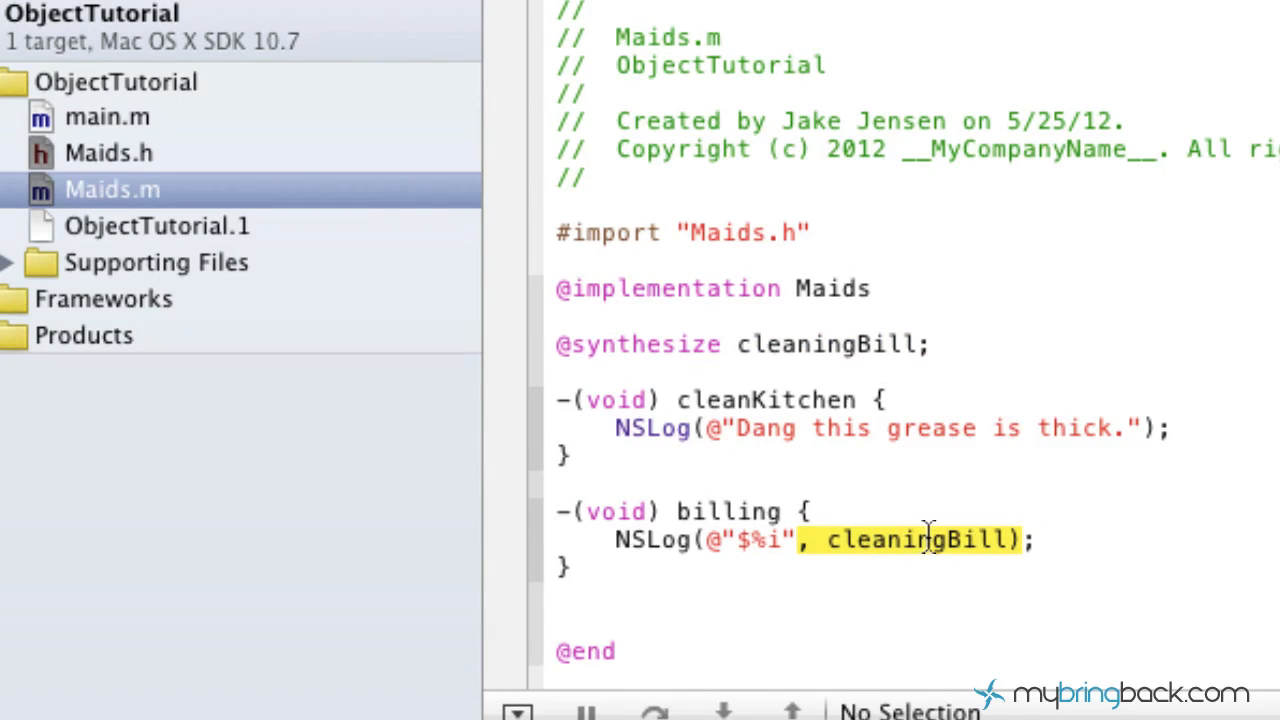
mouse_move(776, 560)
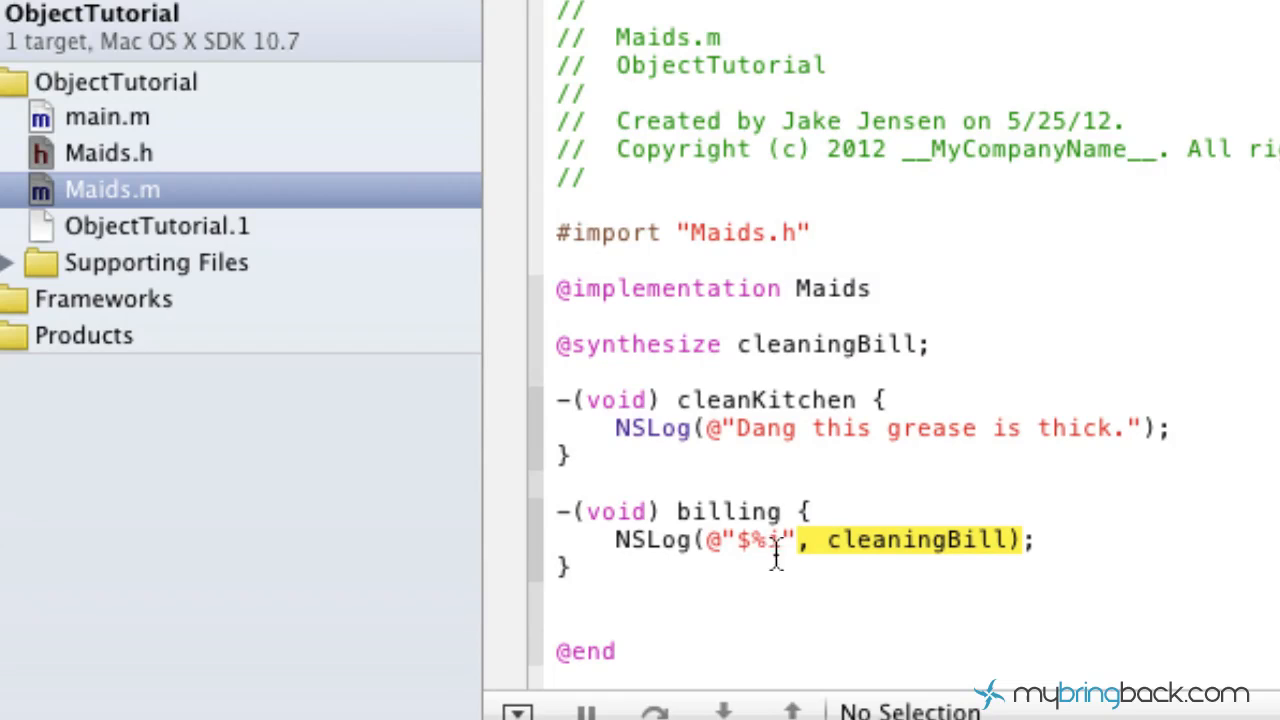
mouse_move(864, 524)
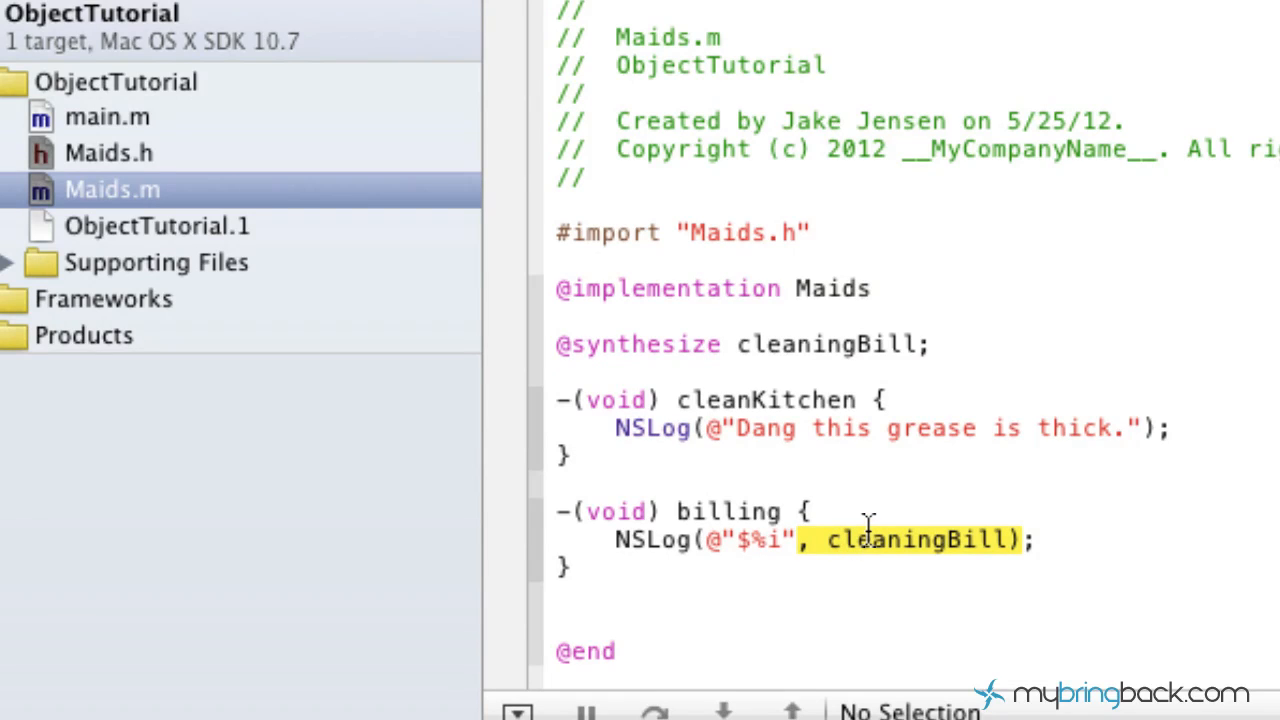
mouse_move(664, 344)
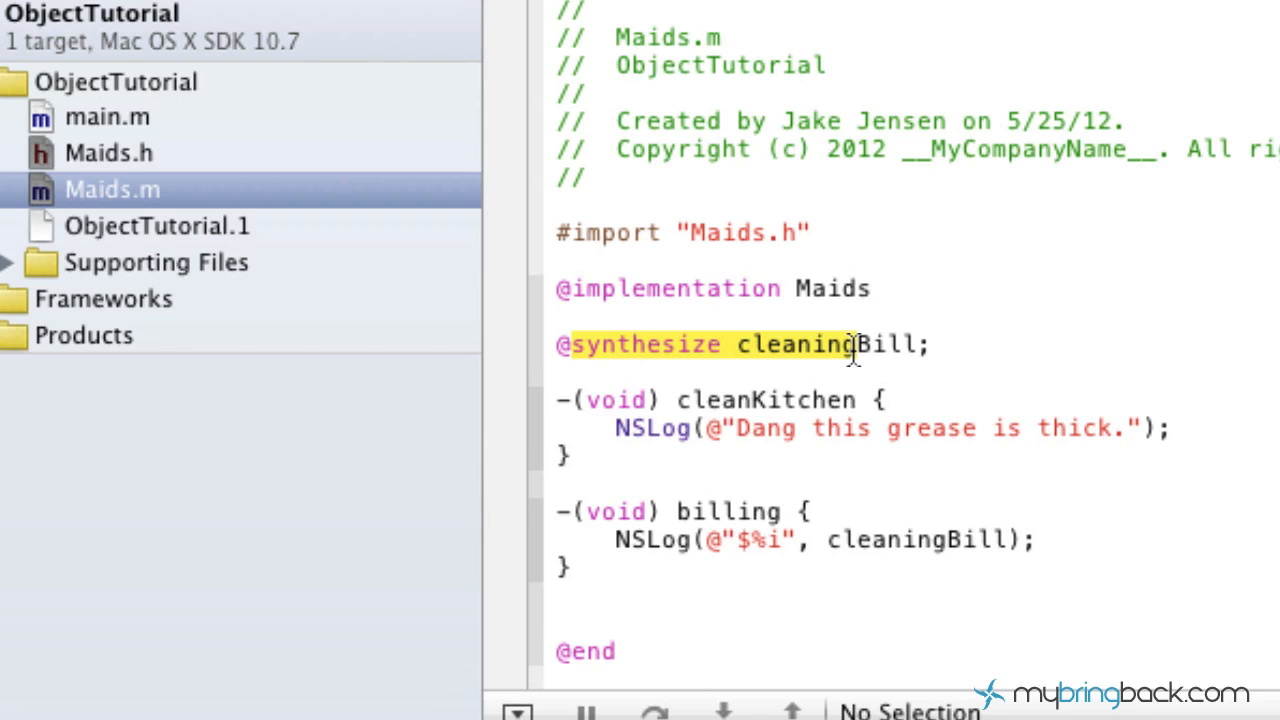
Step: Return to main.m to view the main program code
left_click(108, 116)
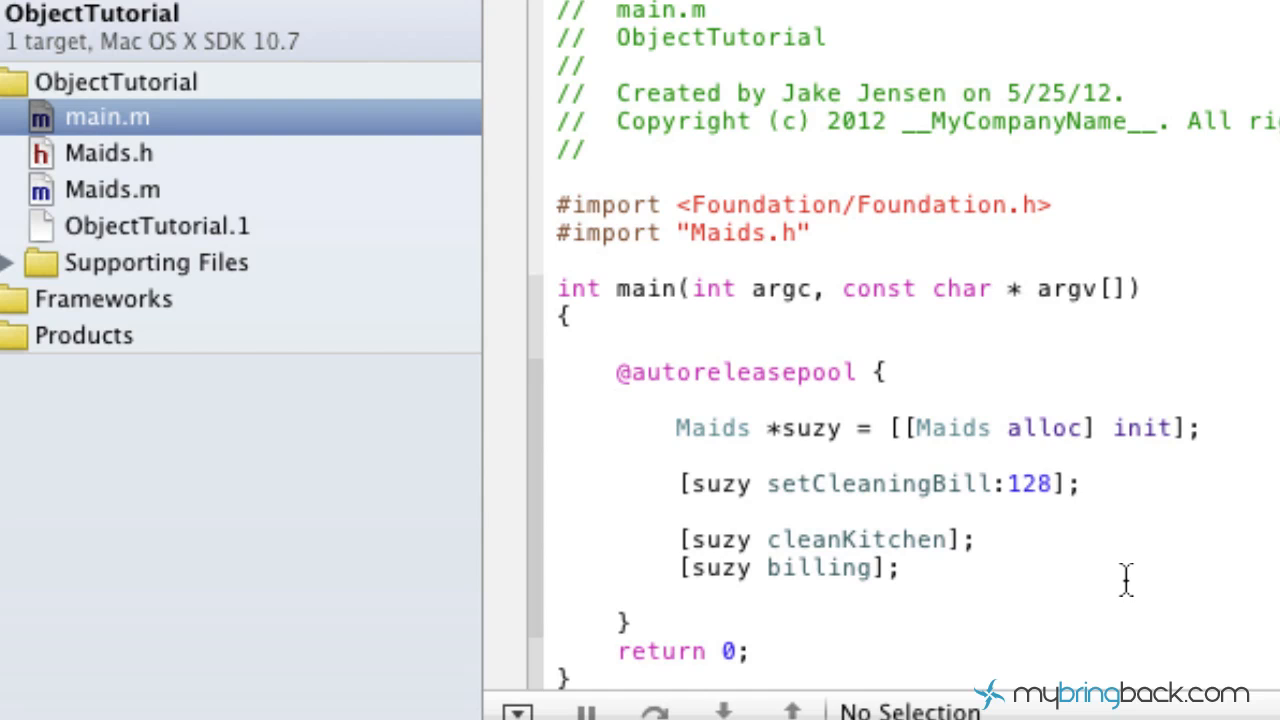